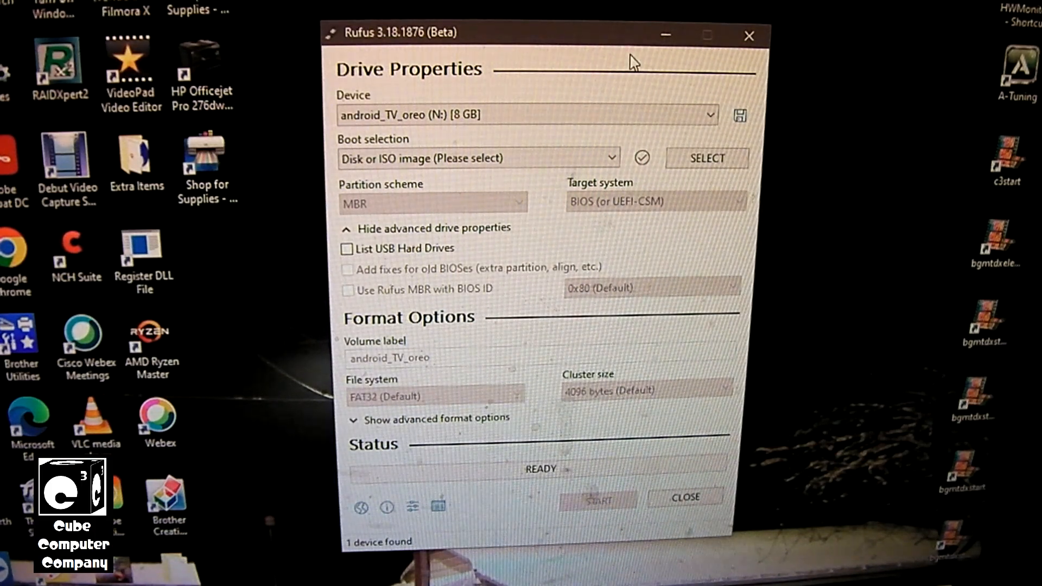
mouse_move(638, 71)
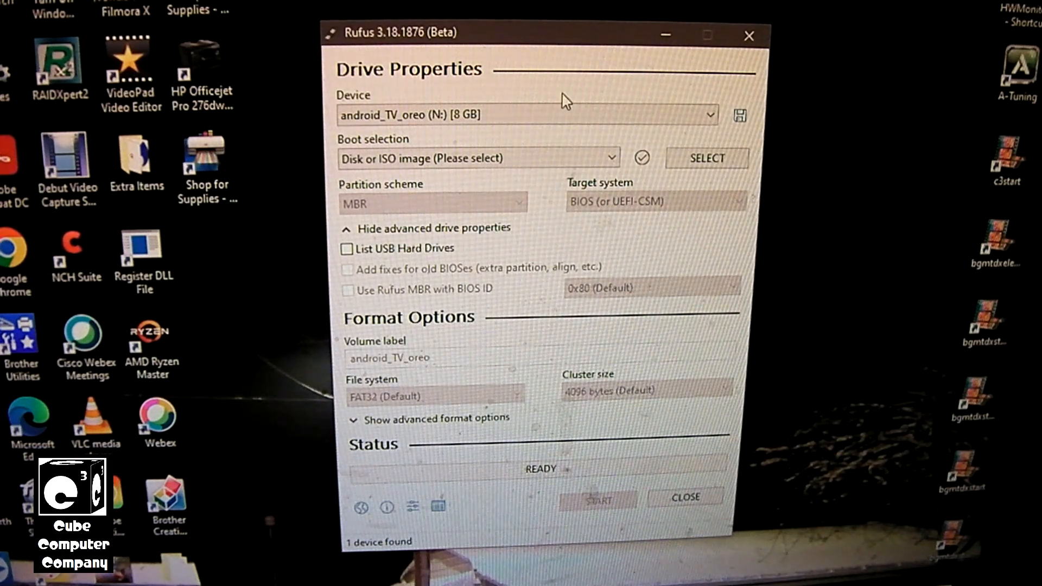
mouse_move(512, 93)
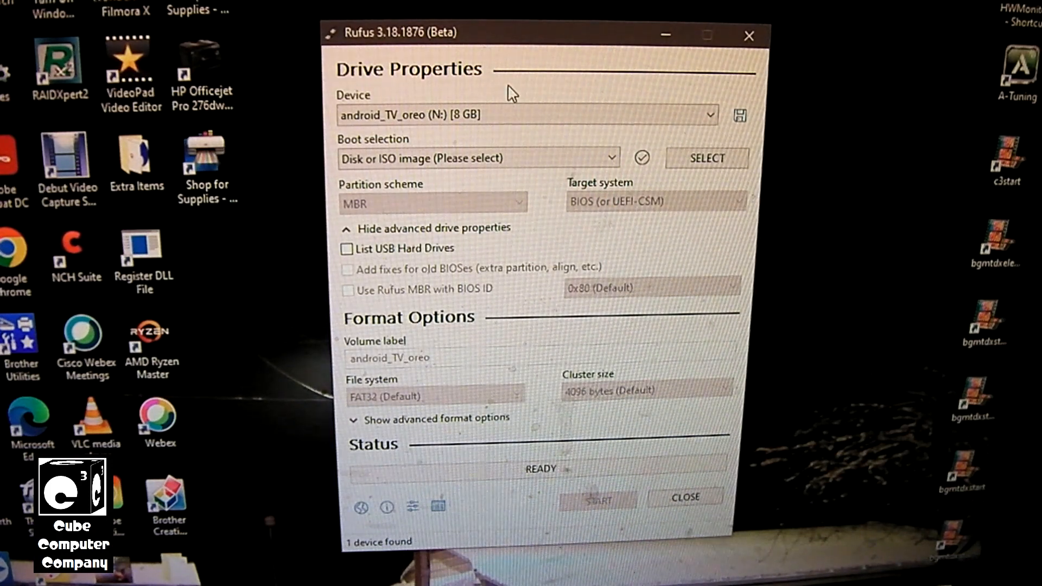
Keep 'Disk or ISO image' as the boot selection for the USB drive
left_click(712, 115)
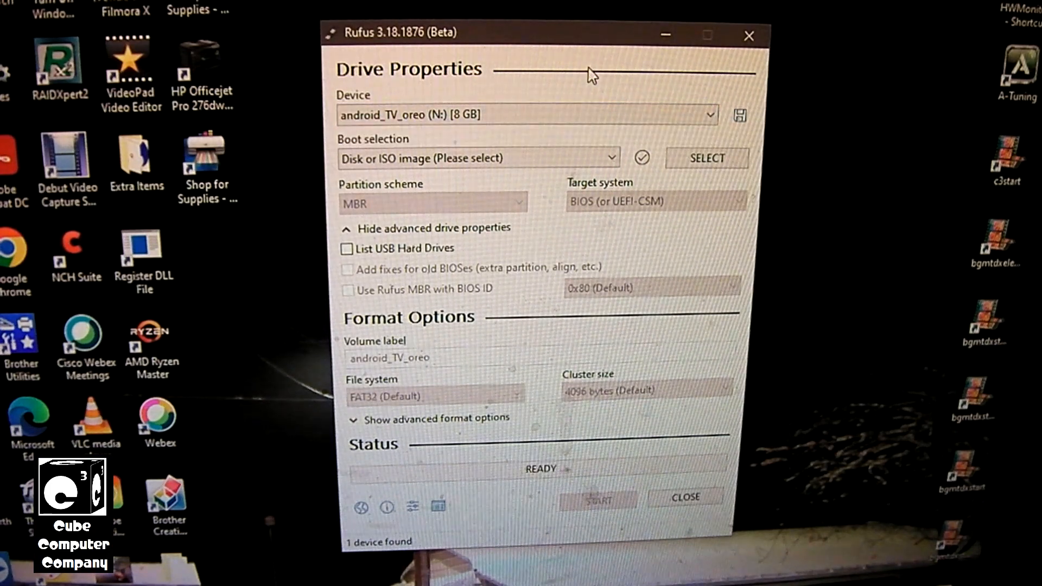
mouse_move(412, 157)
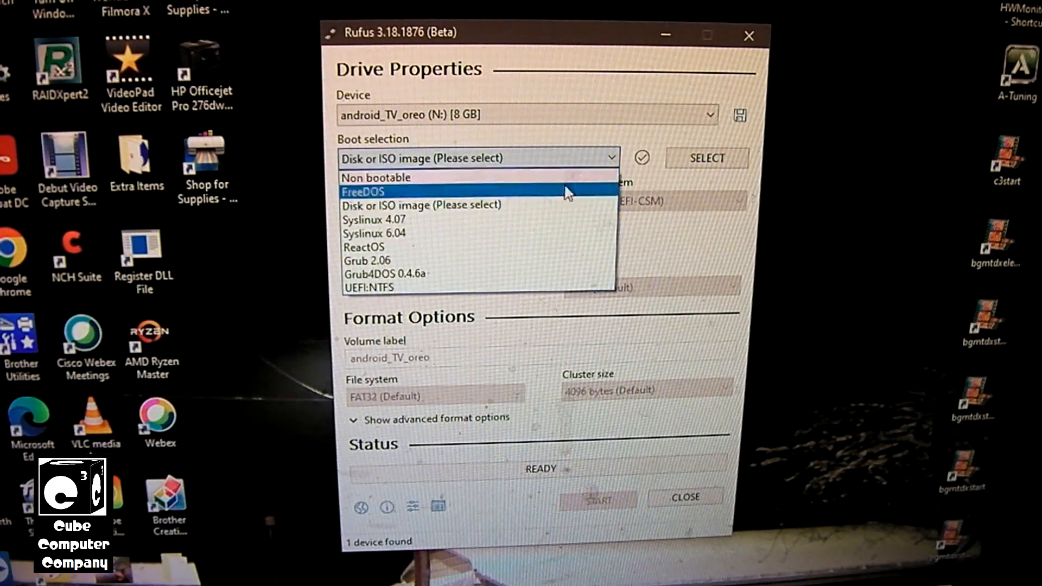
mouse_move(539, 261)
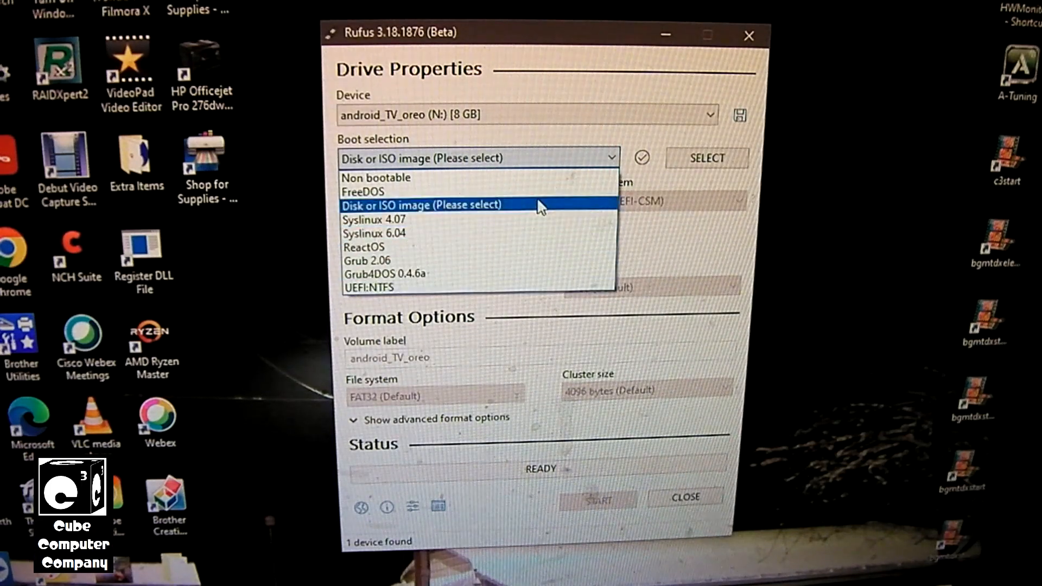
mouse_move(385, 216)
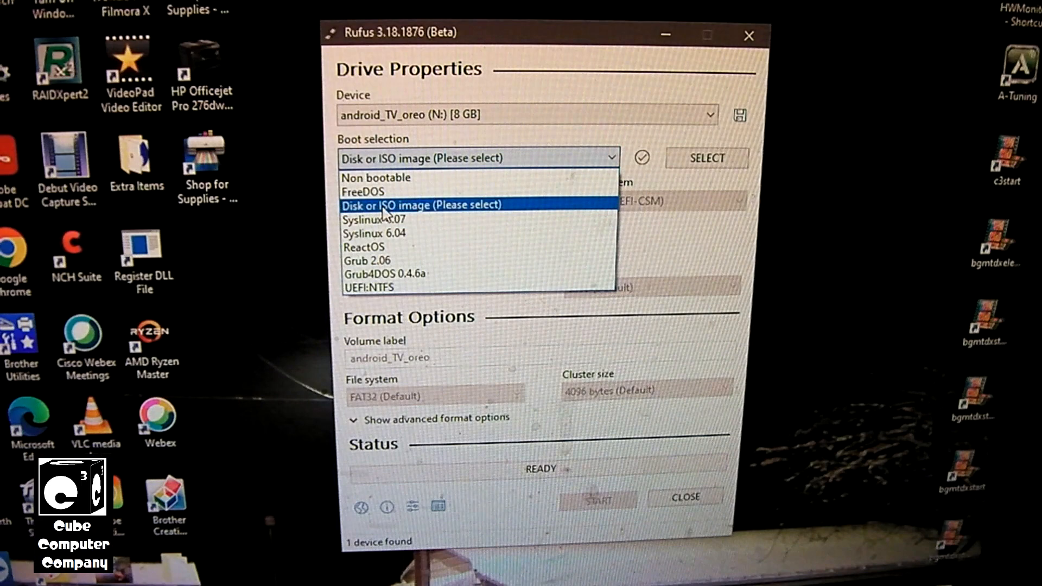
mouse_move(490, 211)
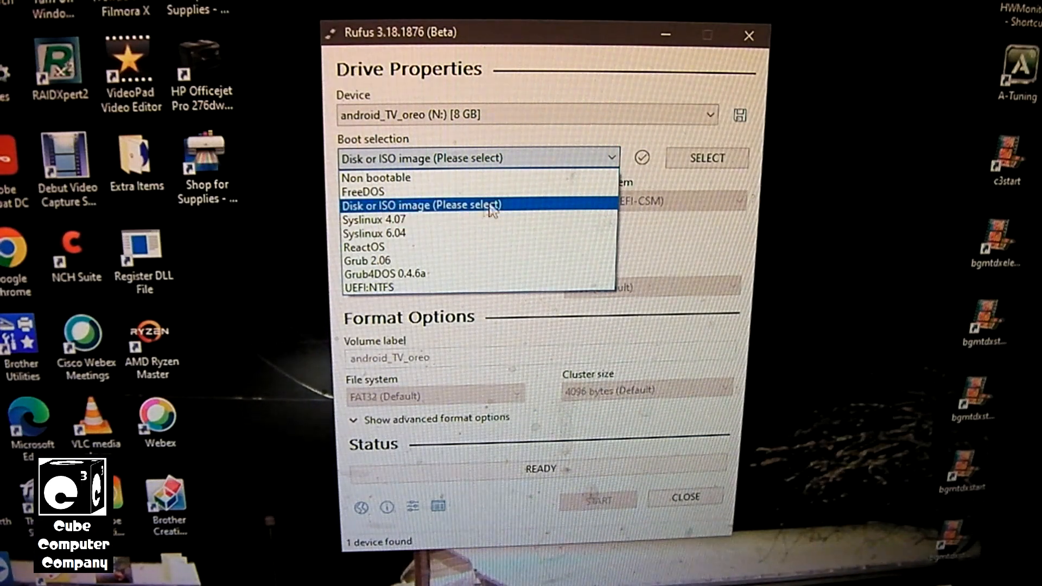
left_click(422, 205)
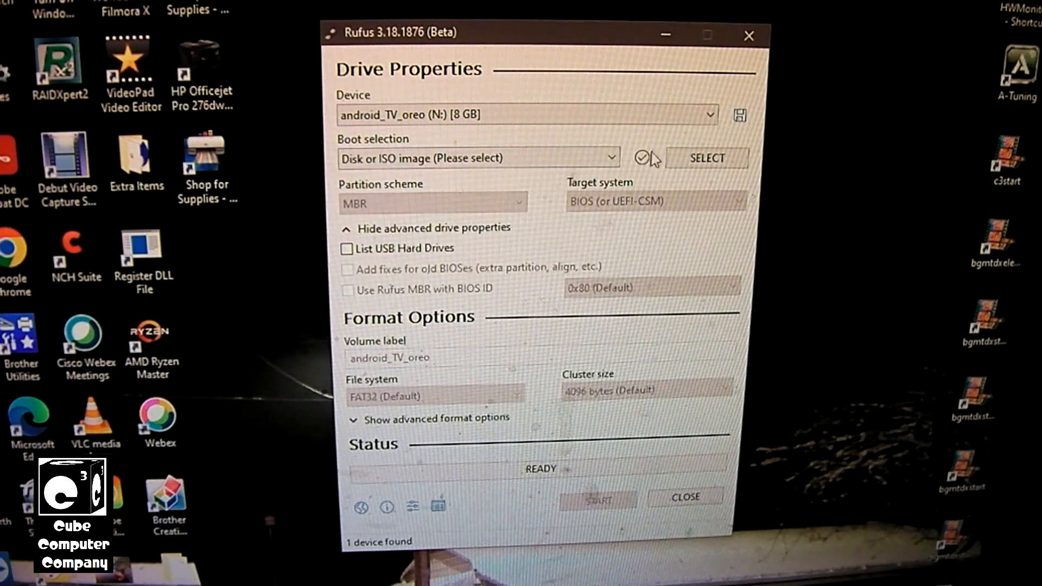
mouse_move(655, 140)
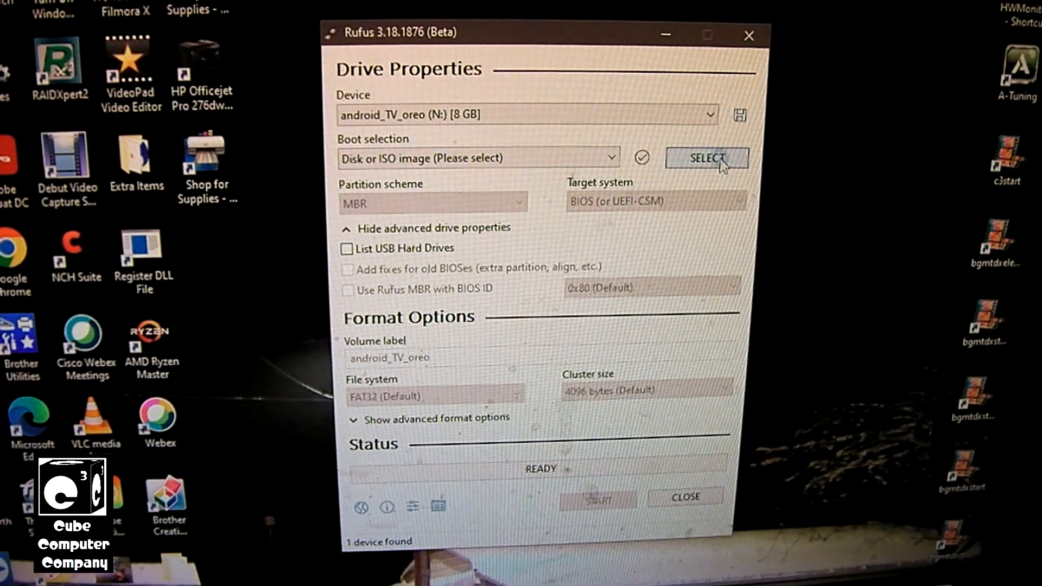
Load Windows1021H2.iso from Documents as the boot image
left_click(707, 158)
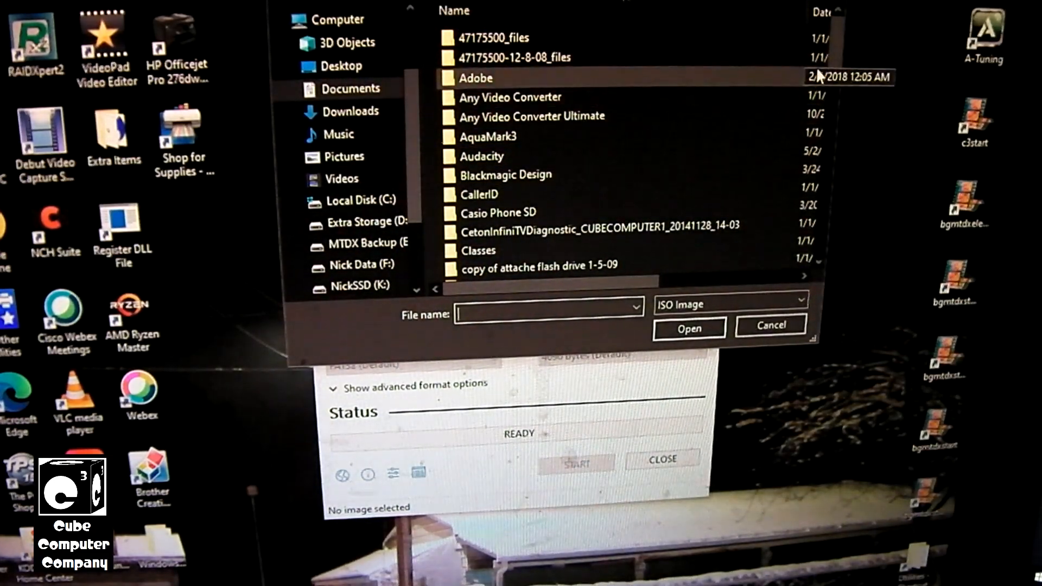
scroll("down", 3)
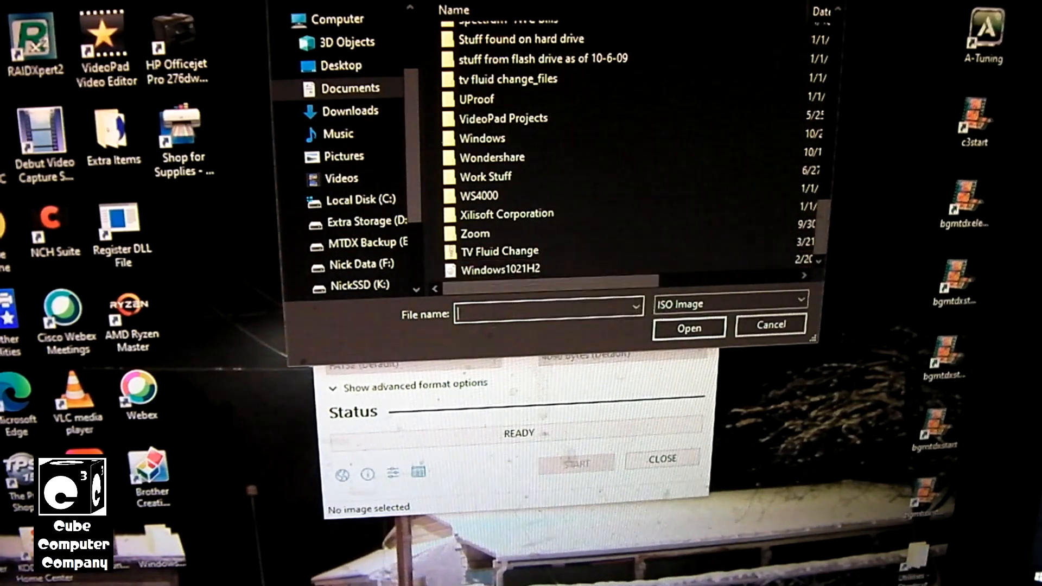
left_click(770, 325)
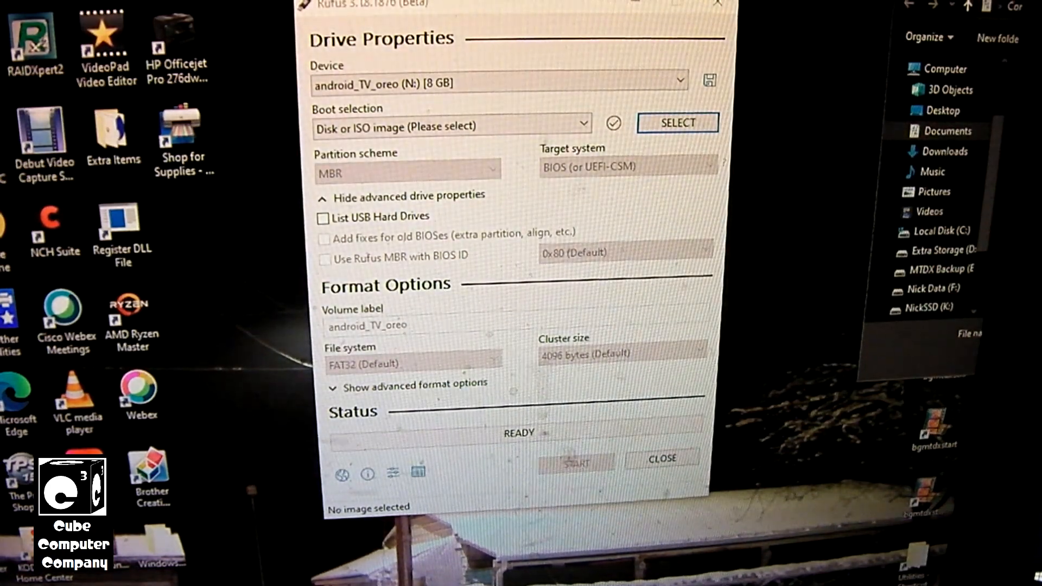
left_click(677, 123)
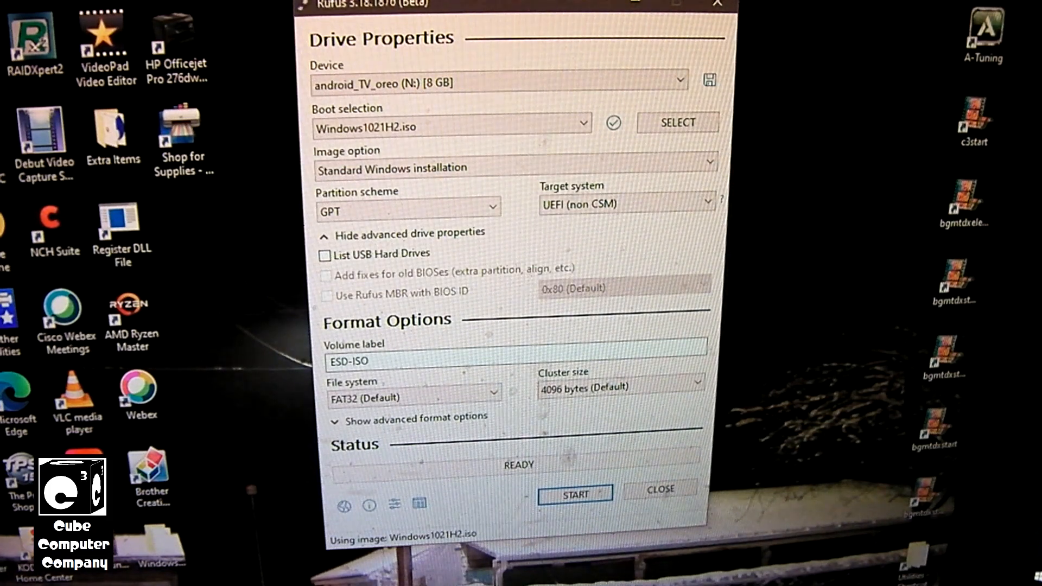
mouse_move(581, 50)
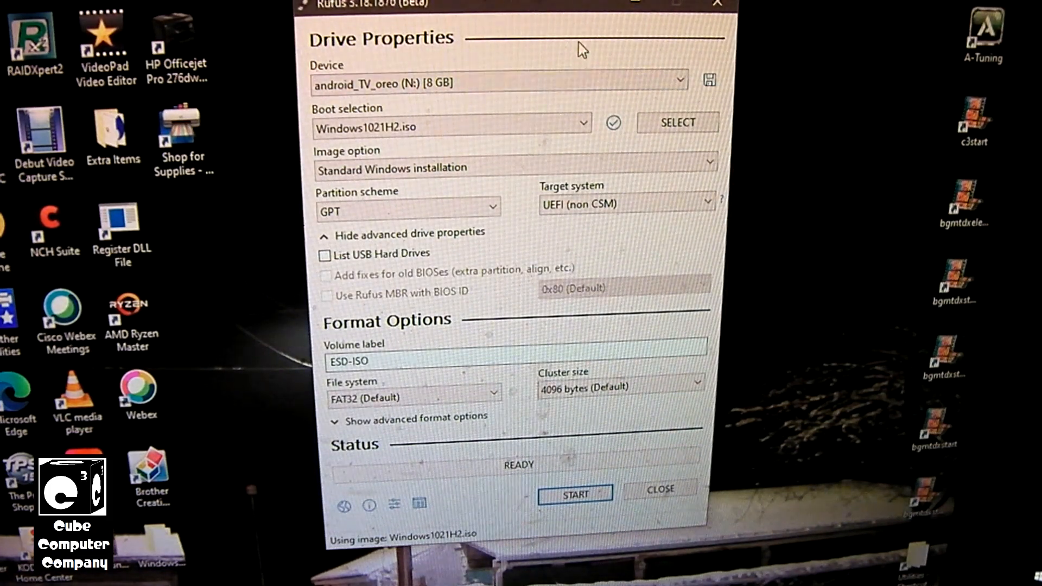
mouse_move(606, 56)
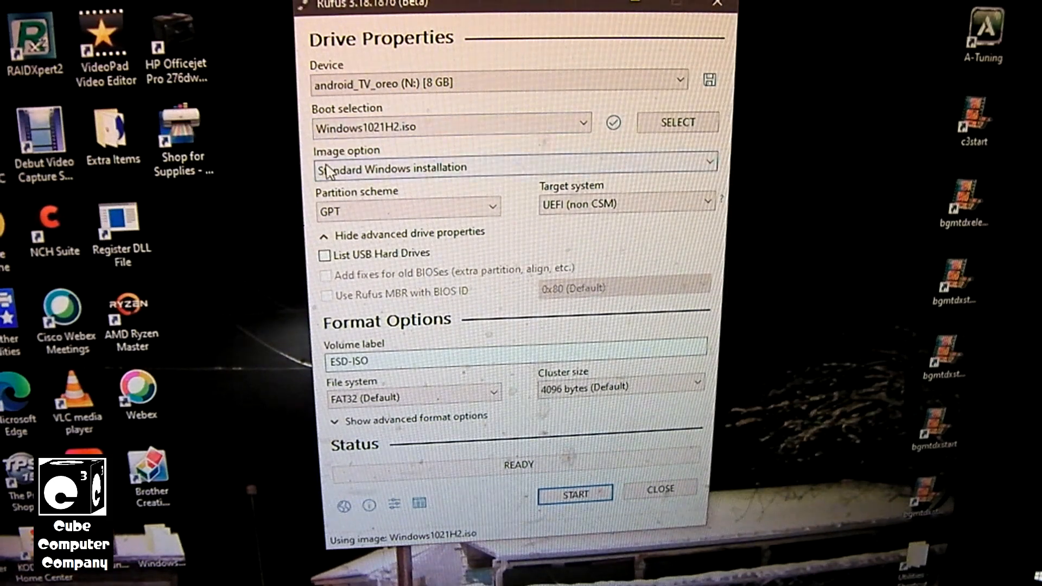
mouse_move(418, 219)
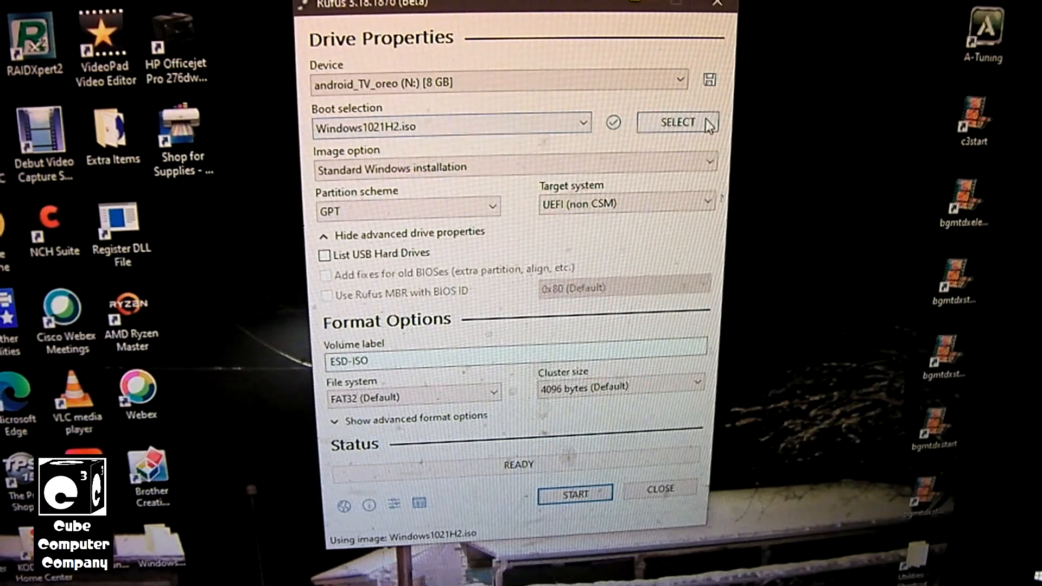
mouse_move(678, 124)
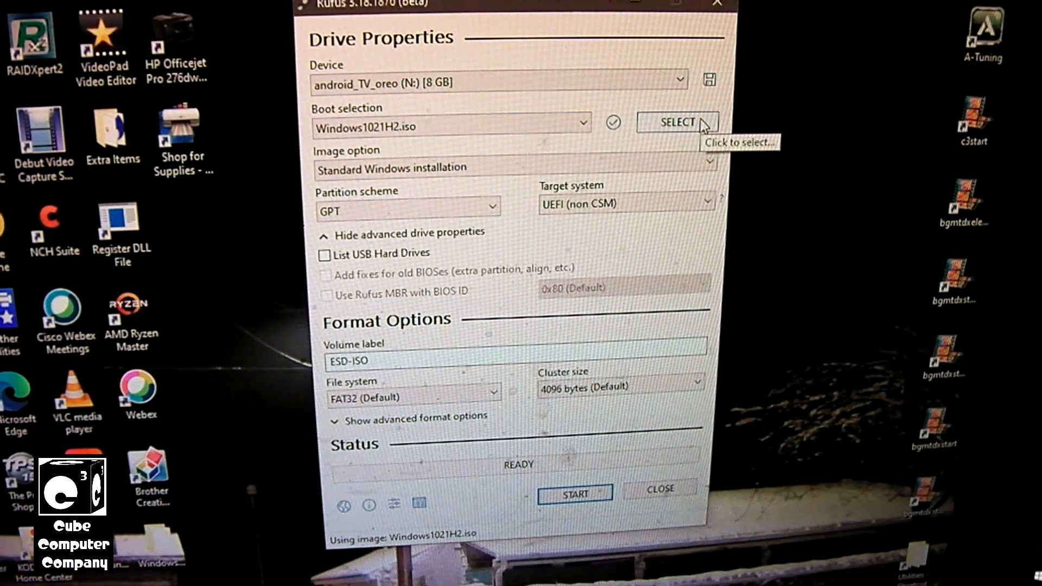
Load Win11_English_x64v1.iso instead, giving NTFS and label CCCOMA_X64FRE_EN-US_DV9
left_click(677, 123)
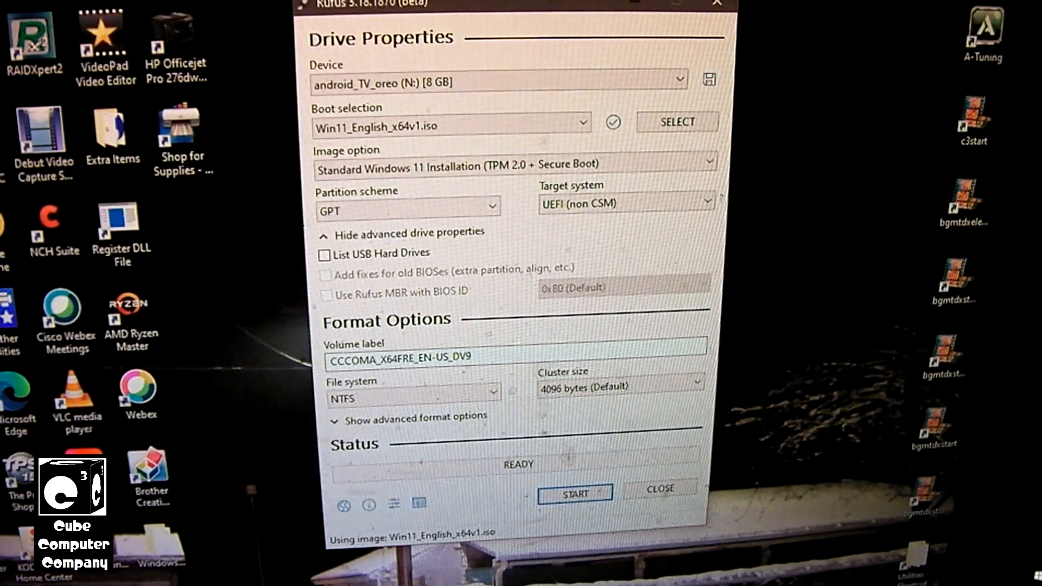
mouse_move(471, 110)
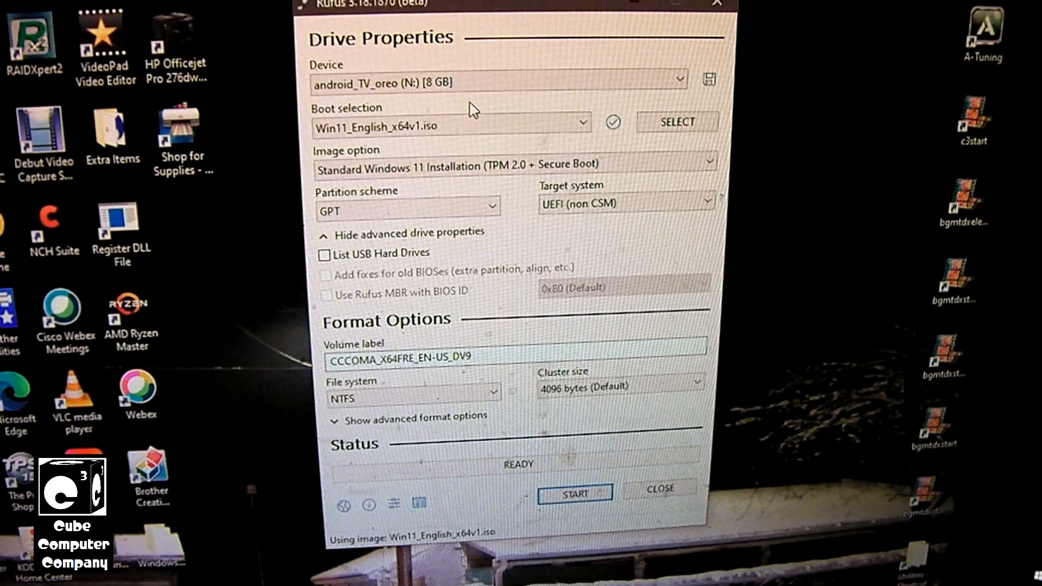
mouse_move(711, 165)
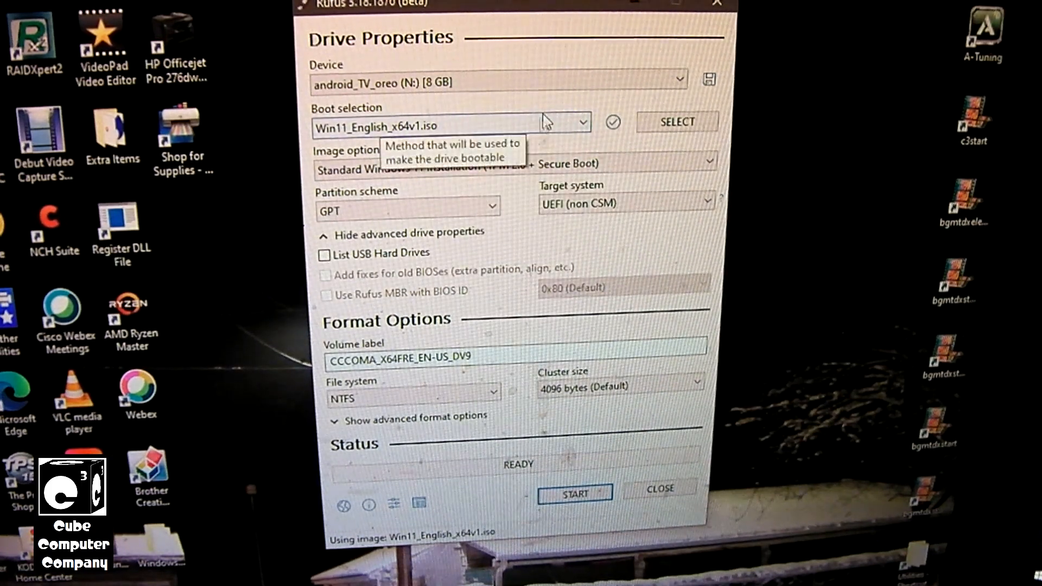
mouse_move(800, 180)
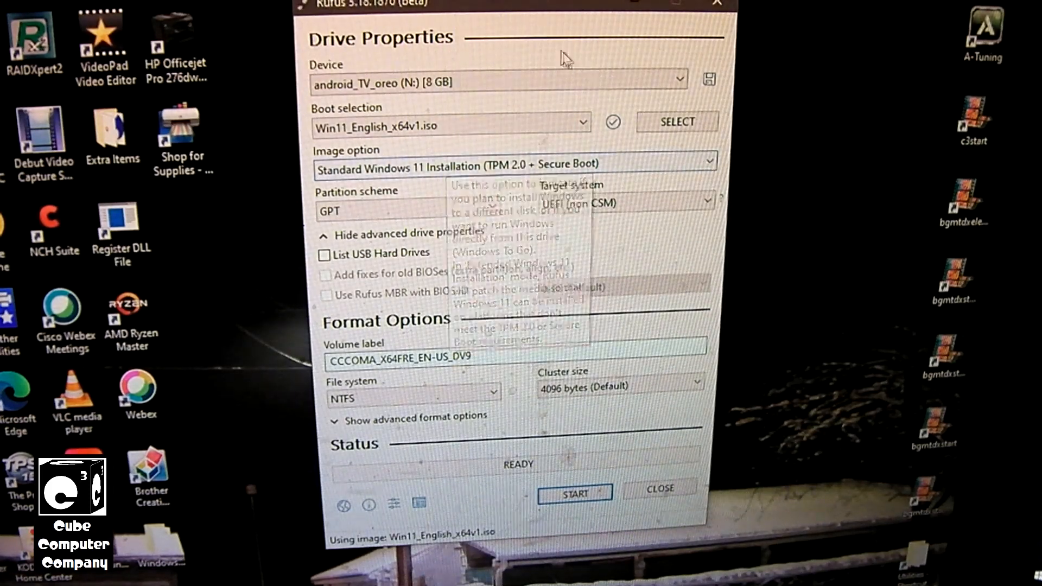
mouse_move(362, 15)
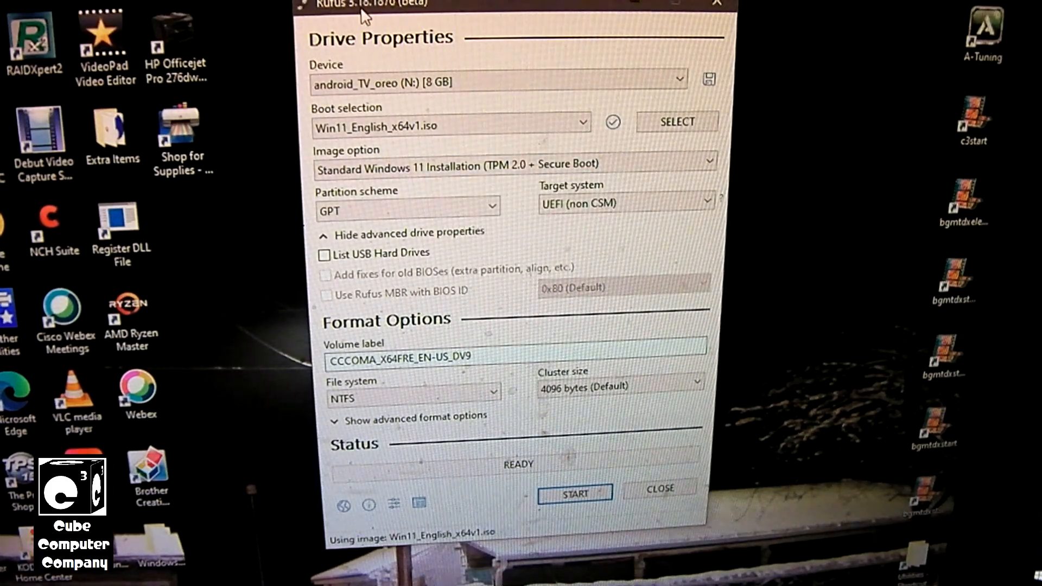
mouse_move(717, 185)
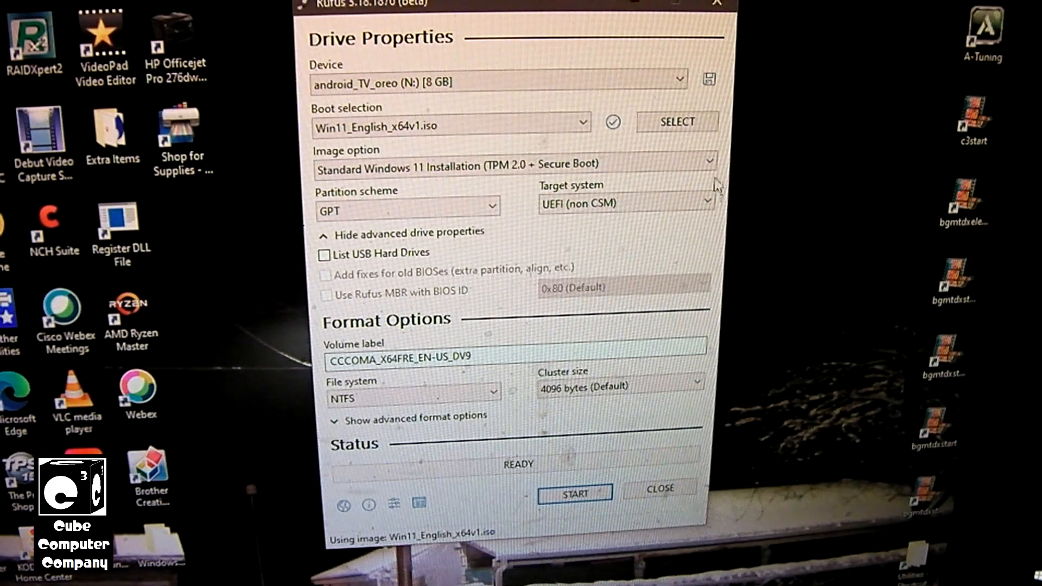
left_click(512, 164)
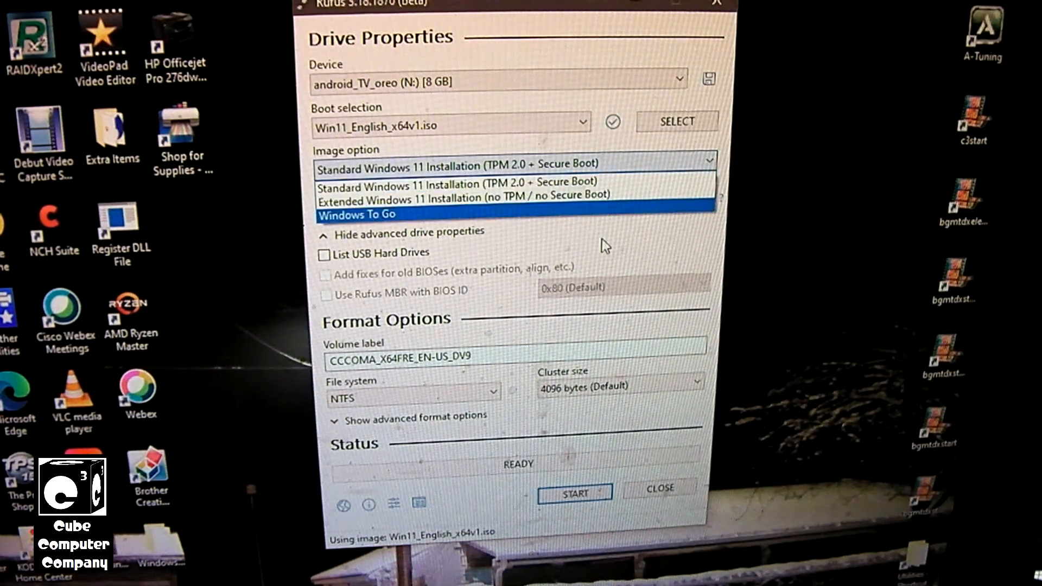
left_click(454, 182)
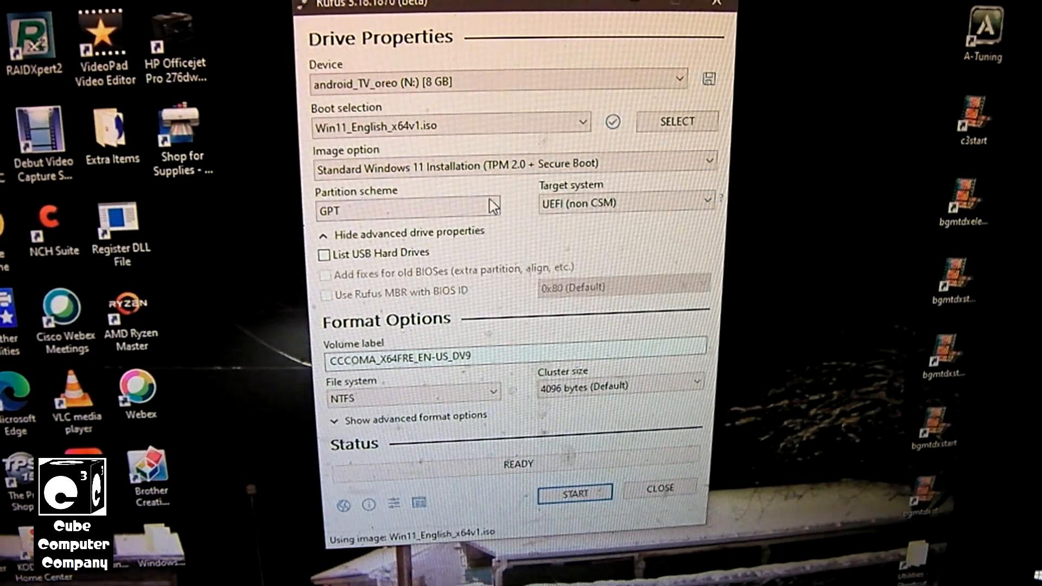
left_click(406, 205)
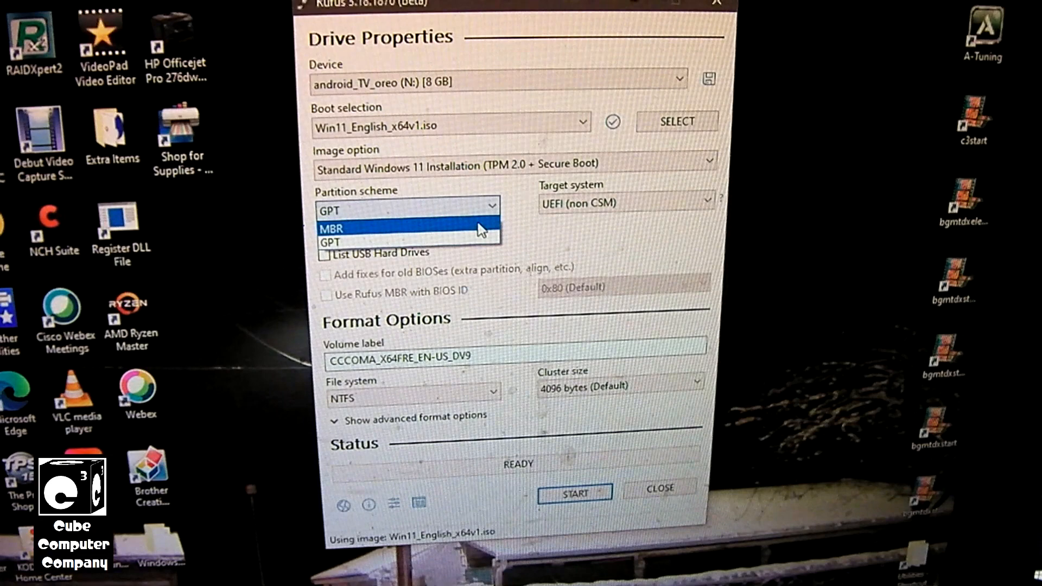
left_click(332, 228)
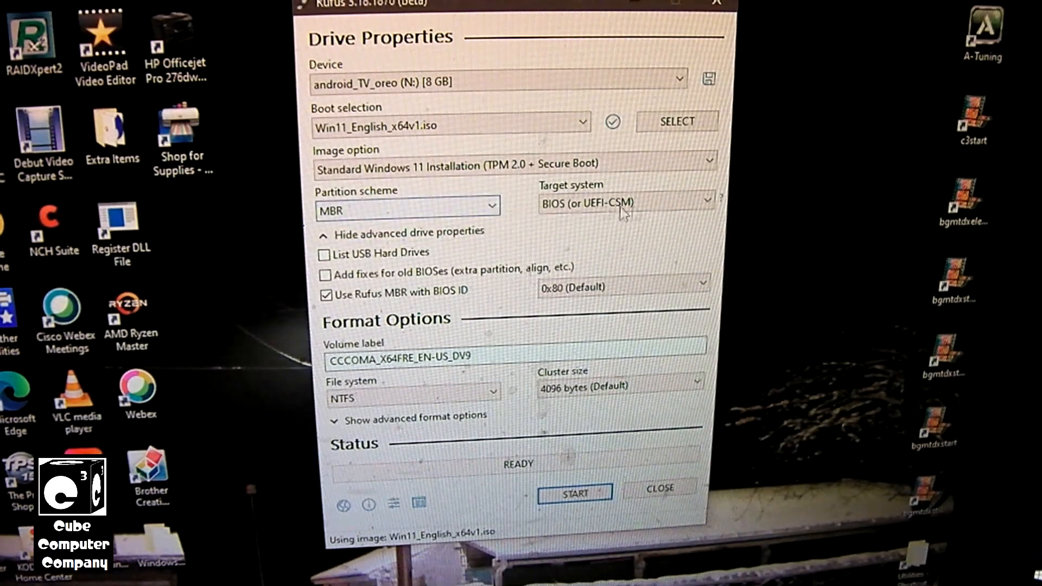
mouse_move(539, 208)
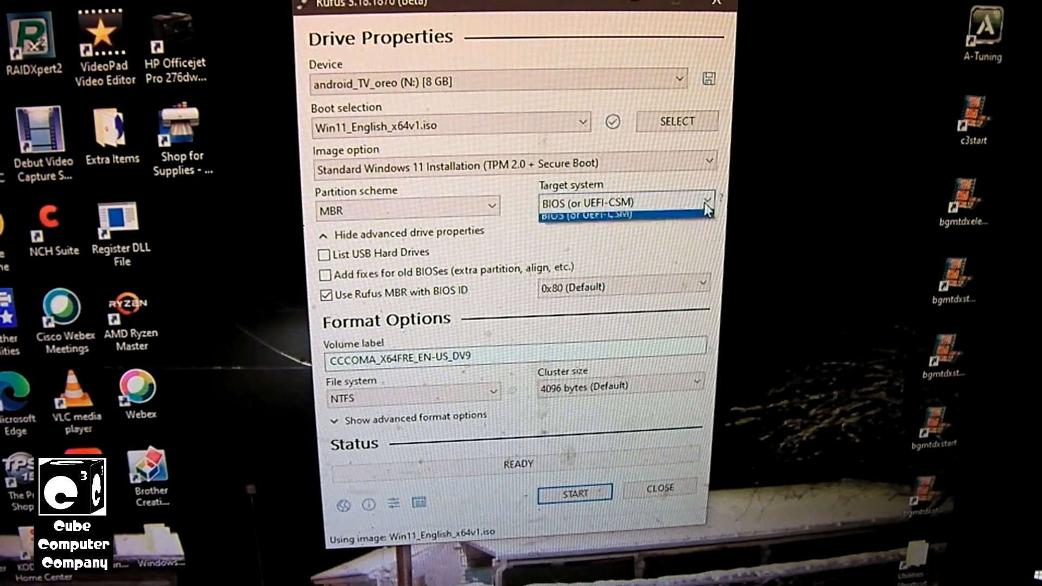
left_click(408, 211)
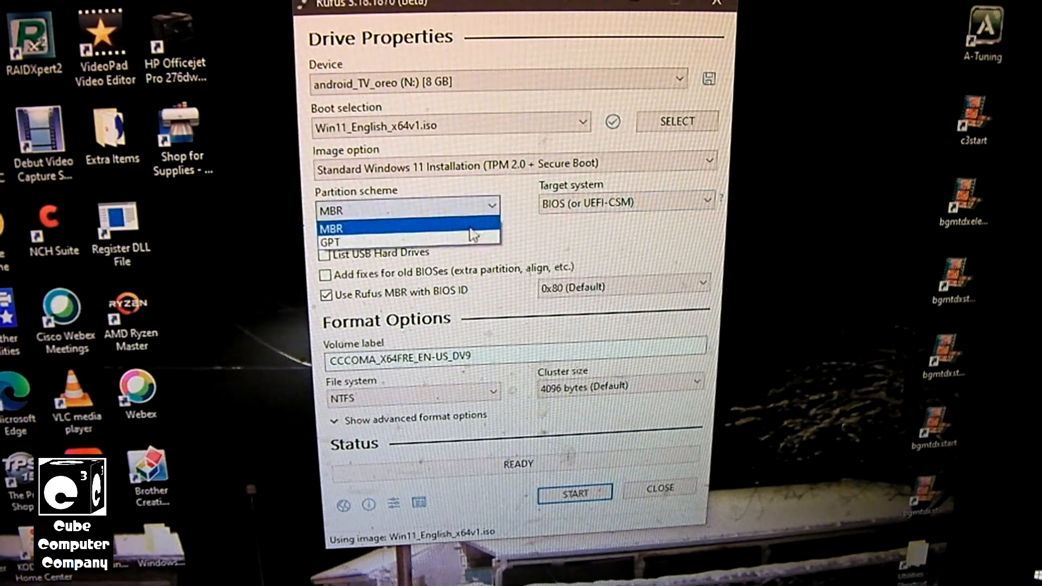
left_click(331, 241)
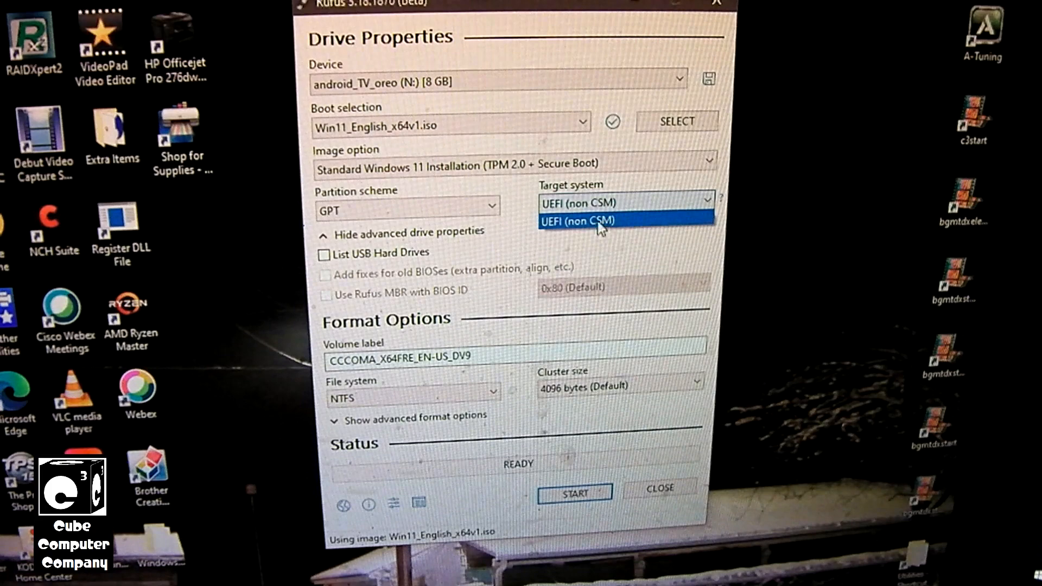
mouse_move(525, 223)
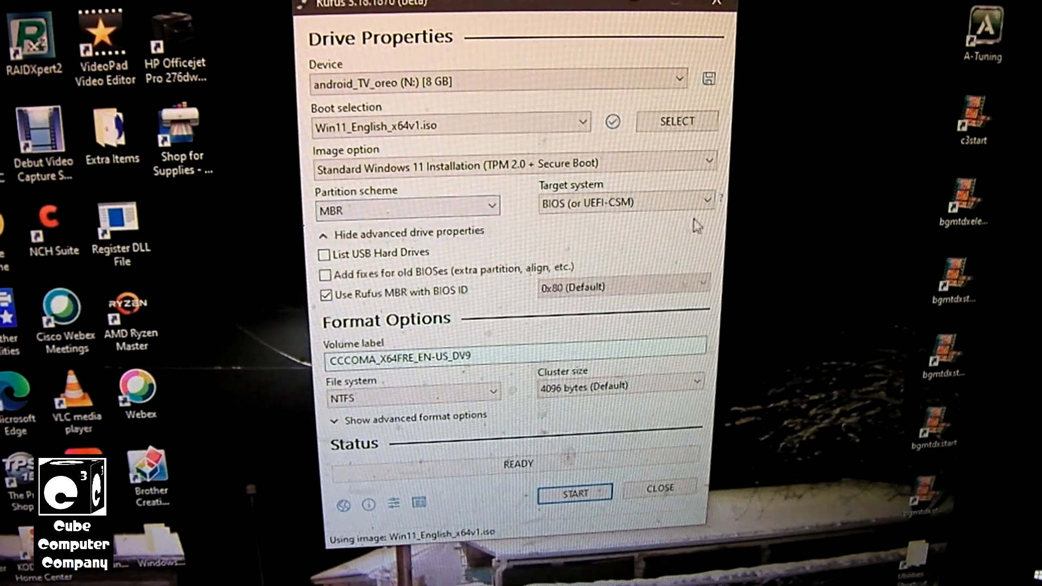
mouse_move(721, 199)
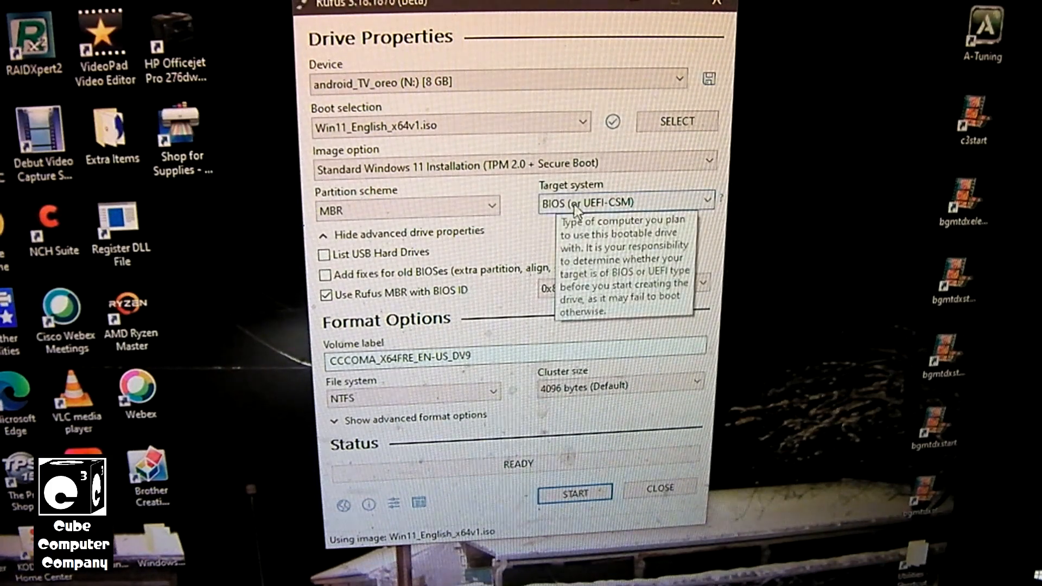
mouse_move(525, 214)
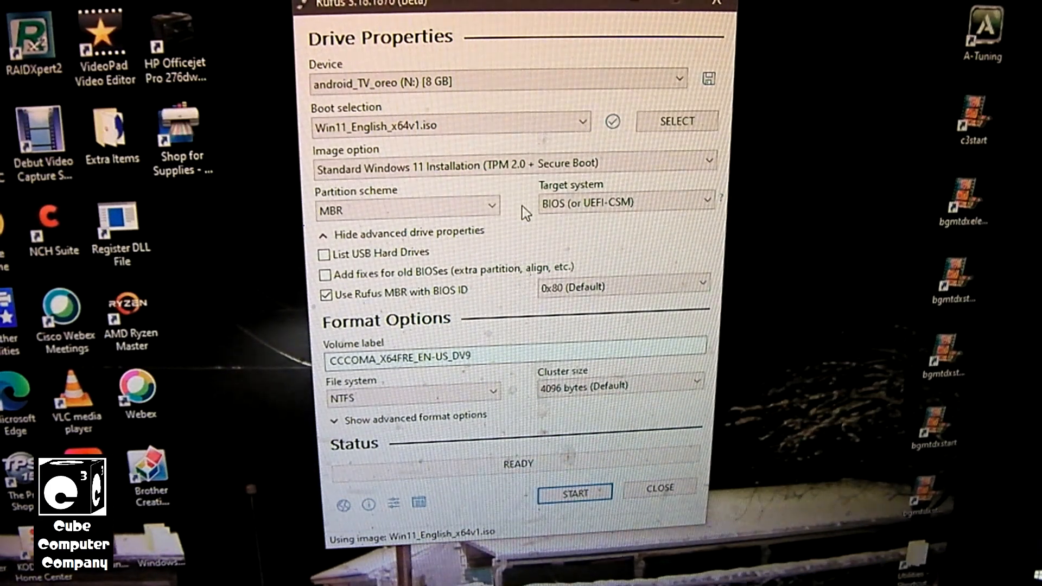
left_click(621, 202)
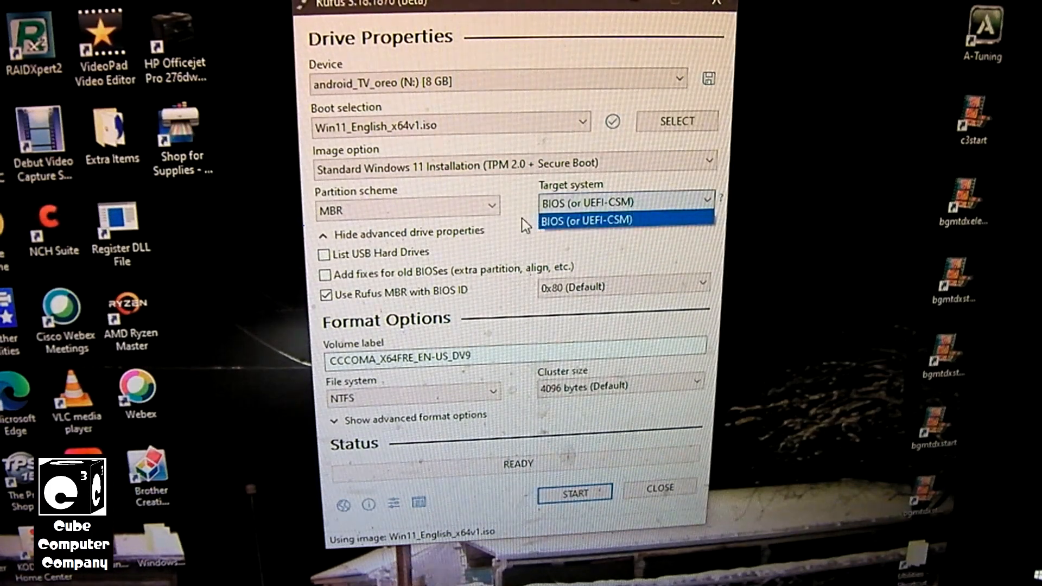
left_click(585, 220)
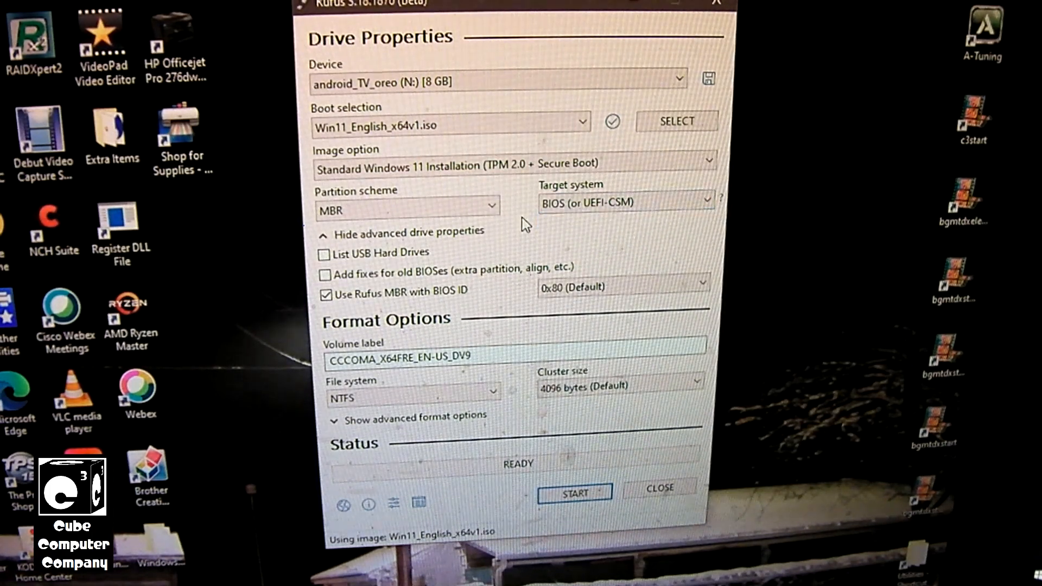
mouse_move(399, 347)
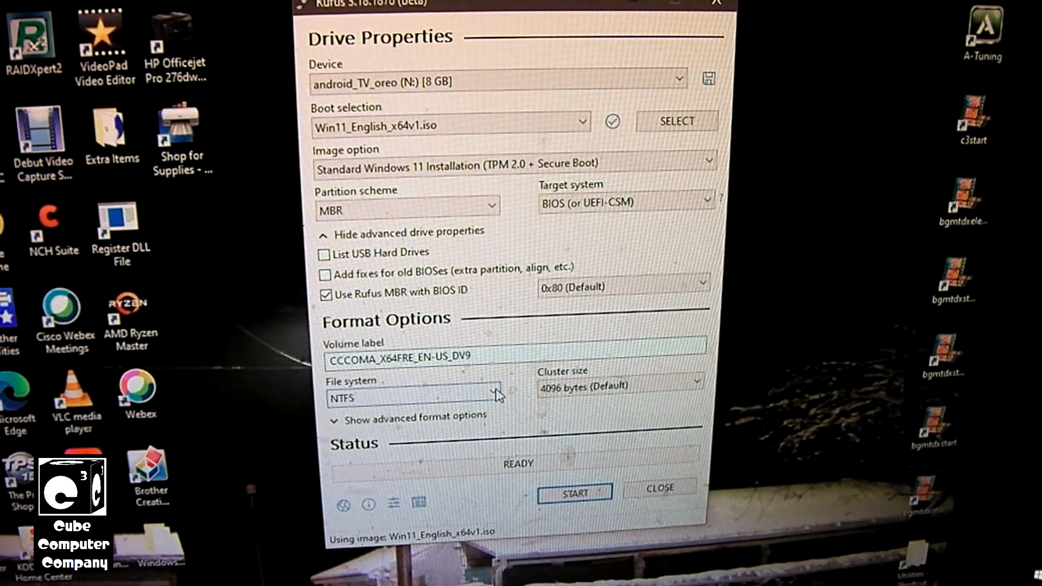
left_click(412, 397)
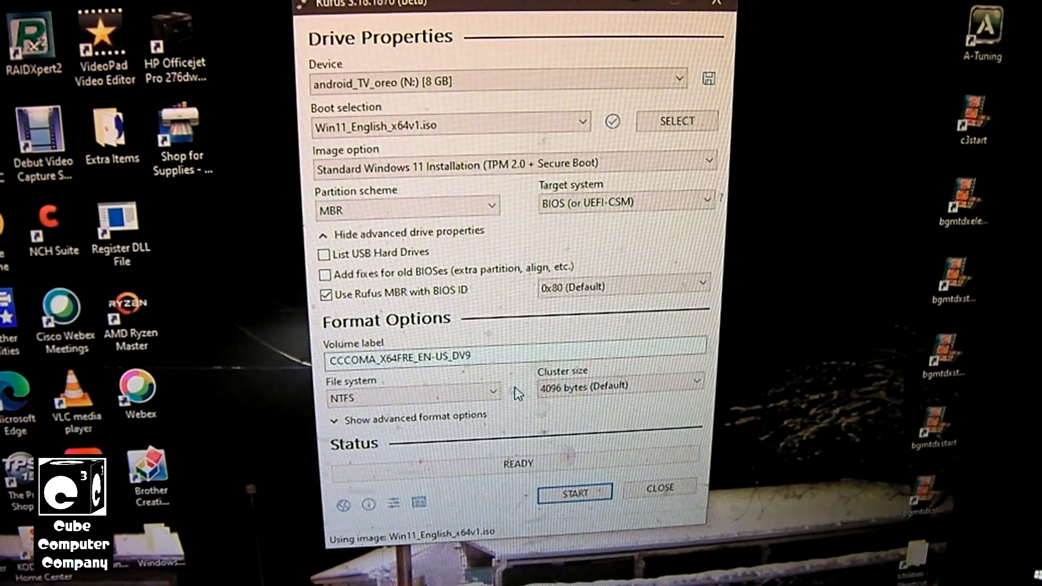
mouse_move(495, 399)
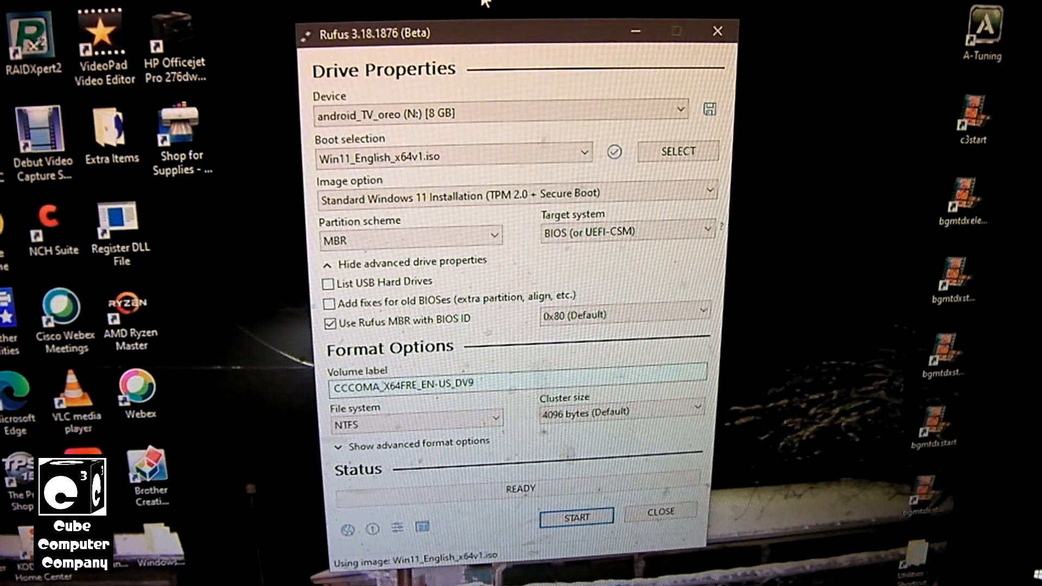
mouse_move(575, 518)
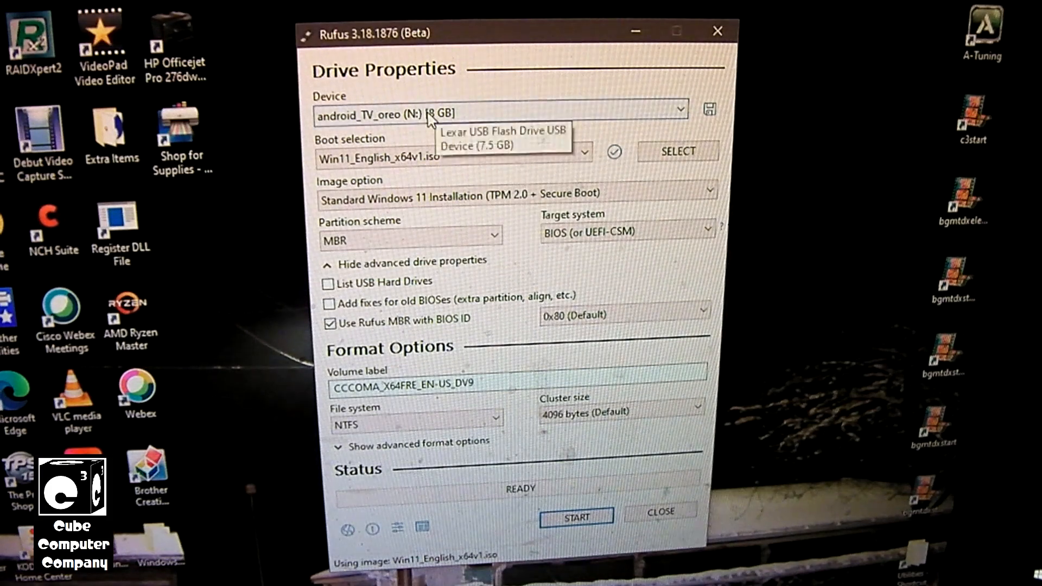
mouse_move(461, 116)
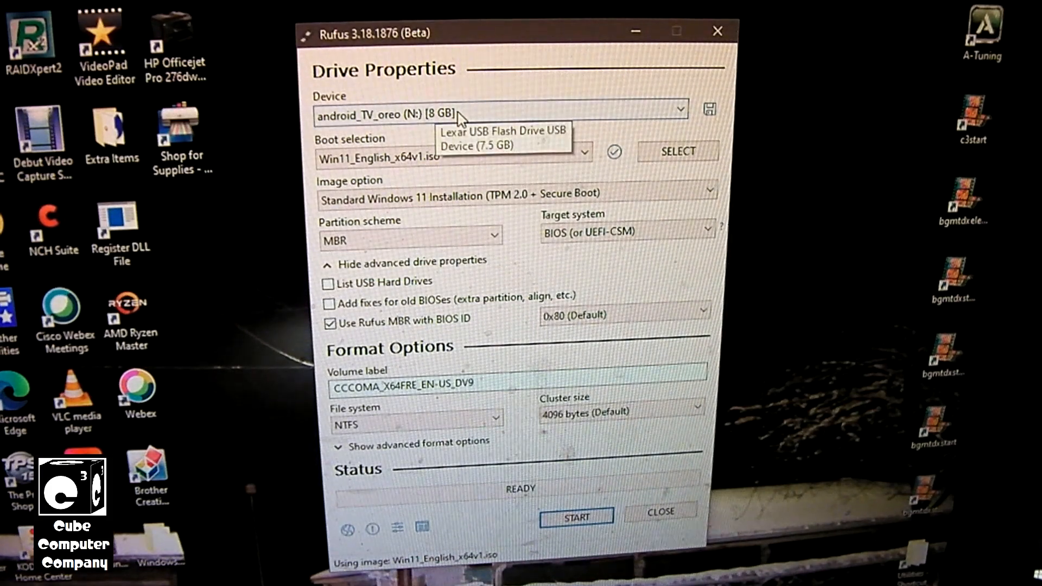
mouse_move(517, 41)
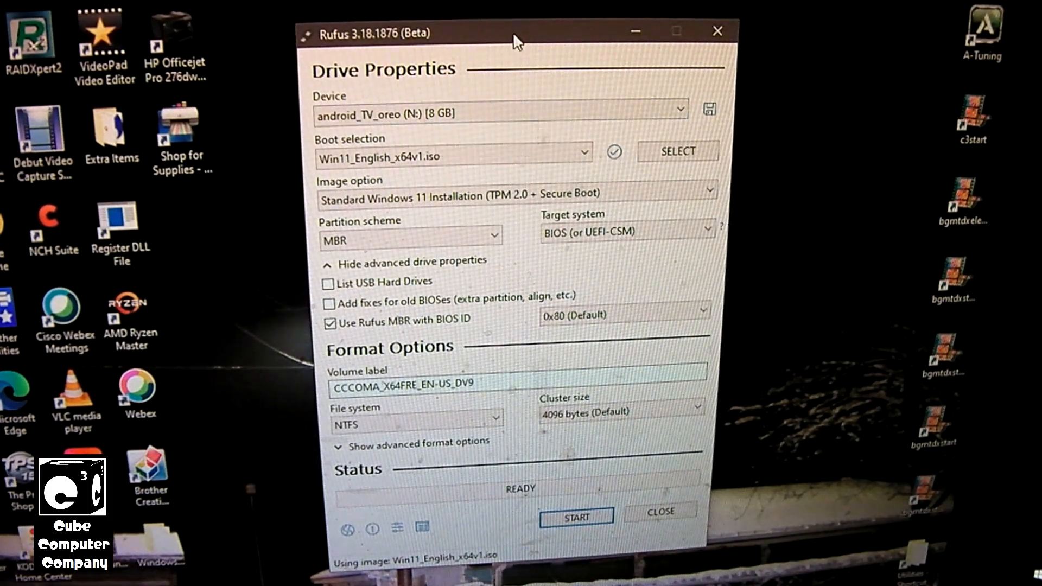
mouse_move(497, 101)
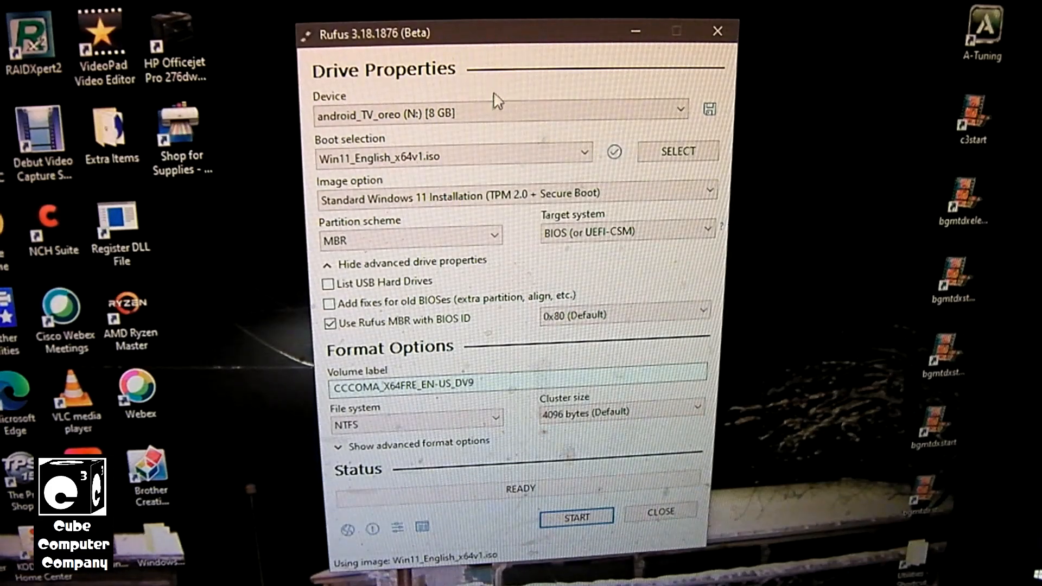
mouse_move(577, 518)
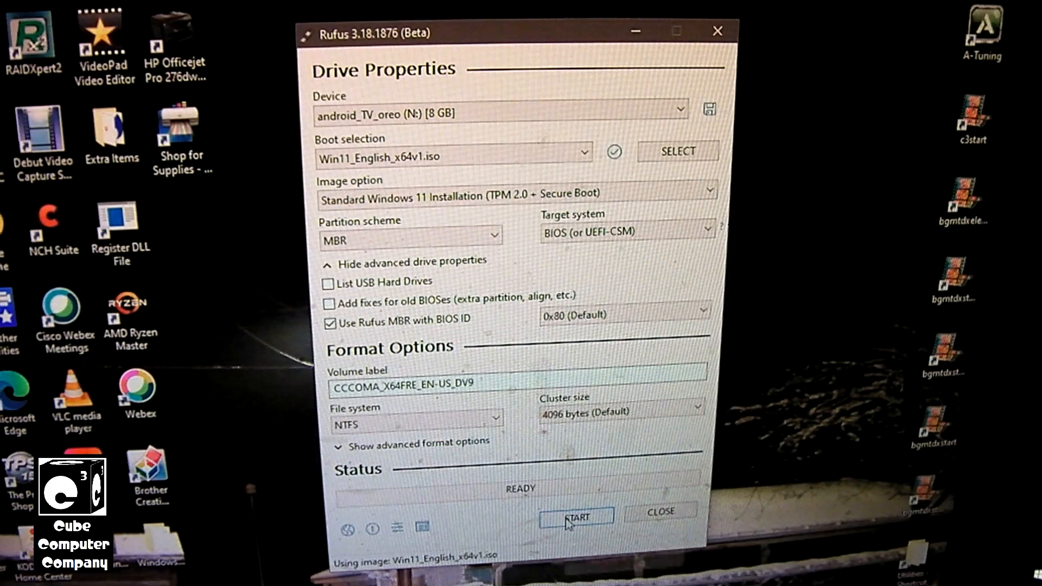
Start writing the Windows 11 image to the 8 GB USB drive
left_click(577, 517)
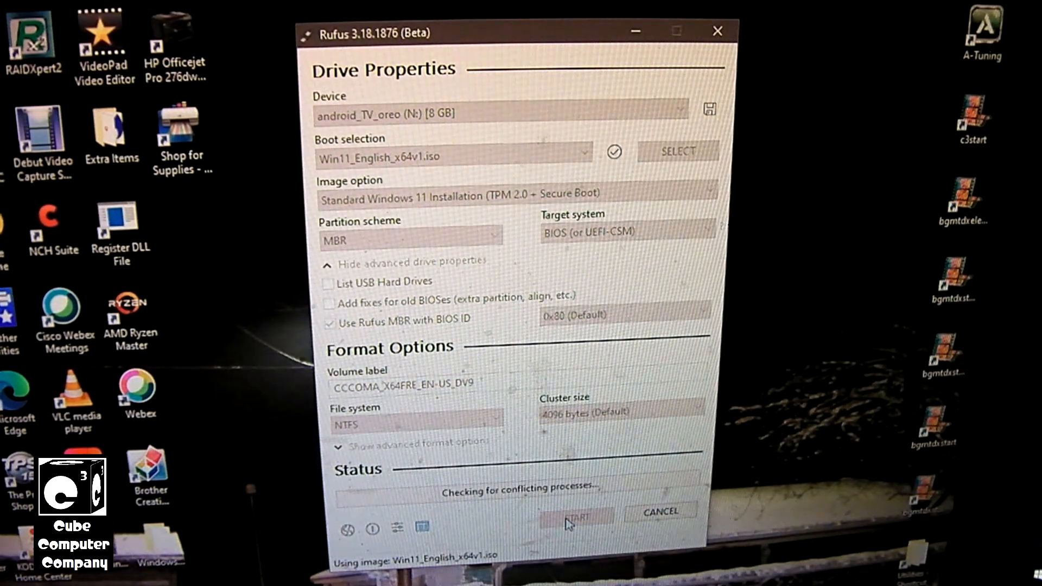
mouse_move(731, 423)
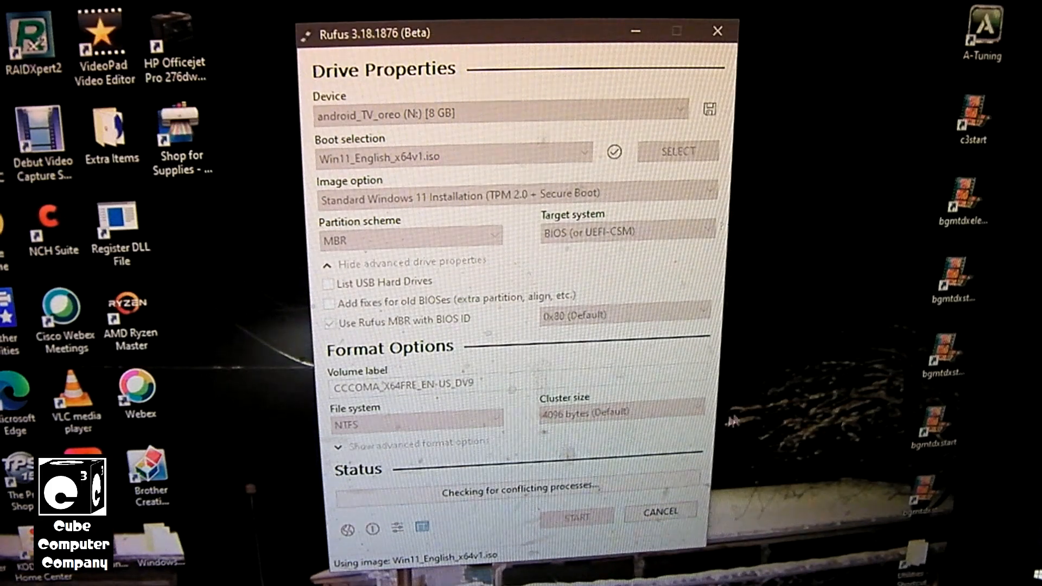
mouse_move(771, 402)
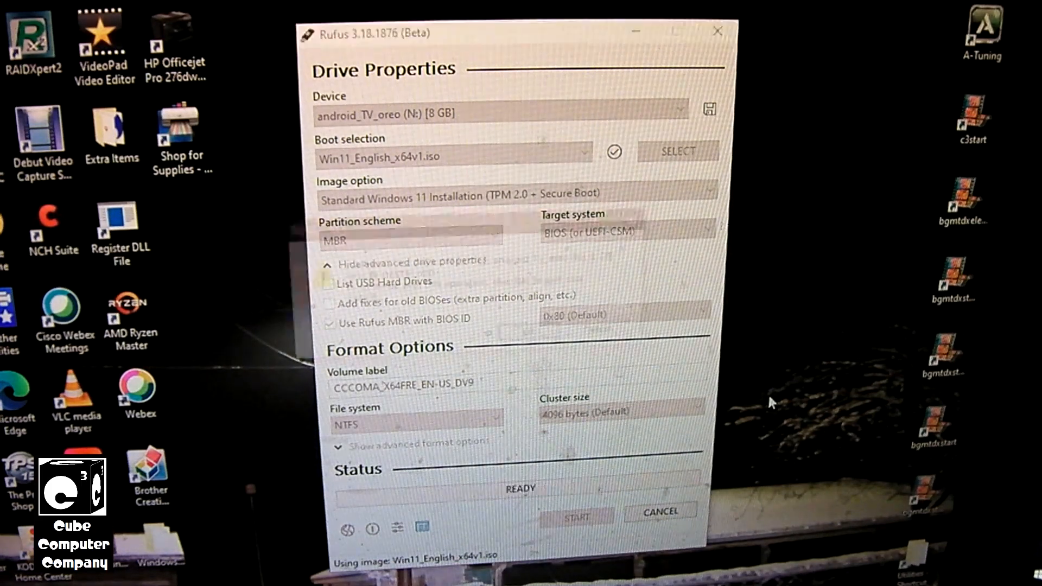
Accept the warning that all data on the android_TV_oreo 8 GB drive will be destroyed
left_click(576, 518)
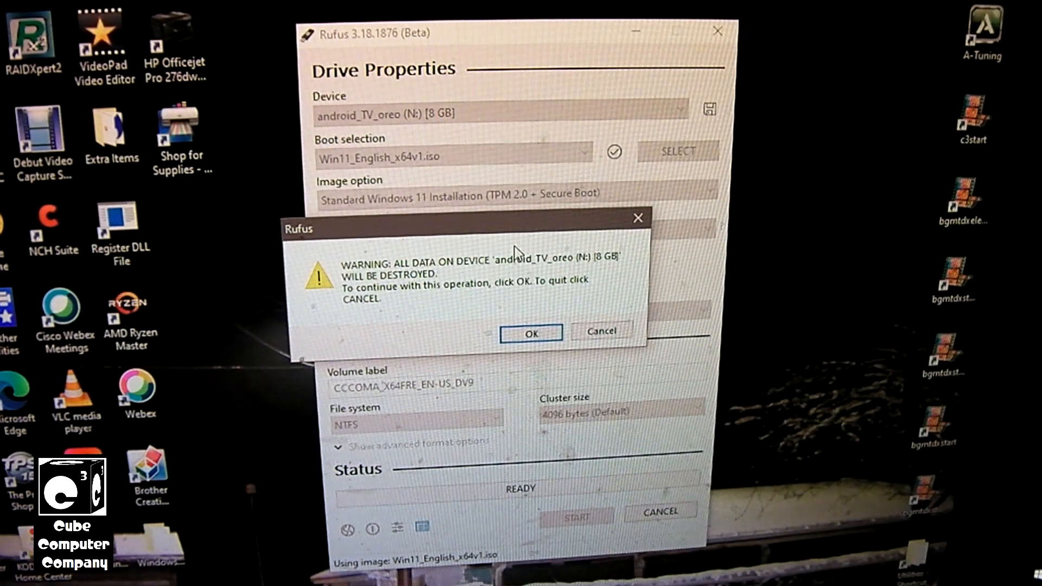
mouse_move(365, 313)
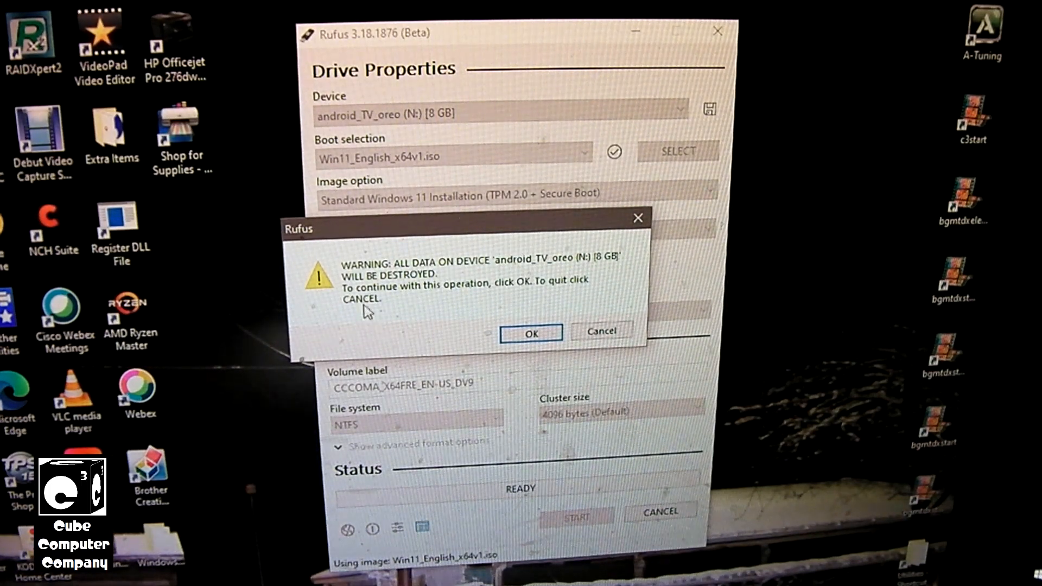
mouse_move(652, 279)
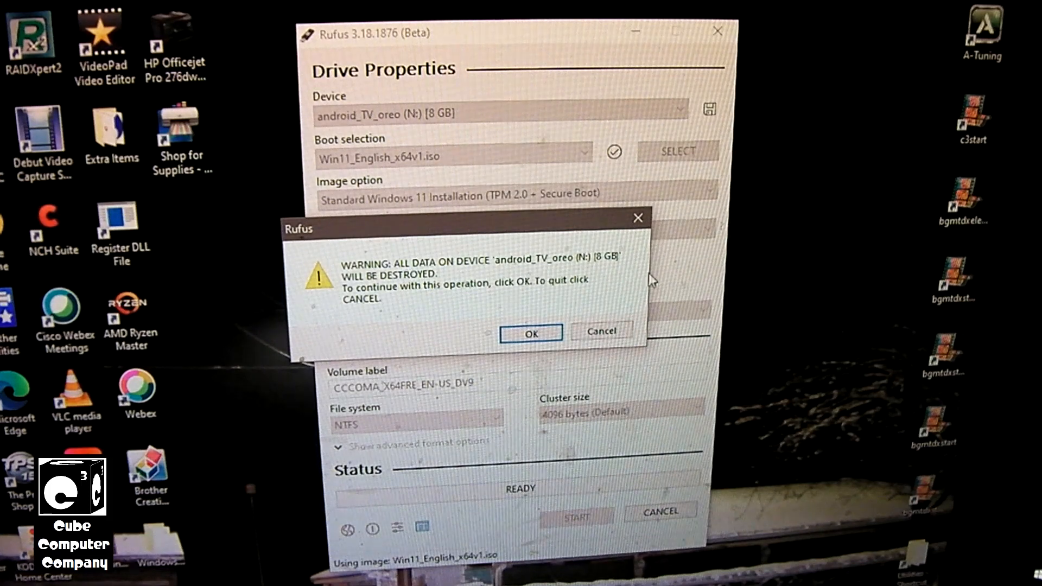
mouse_move(411, 326)
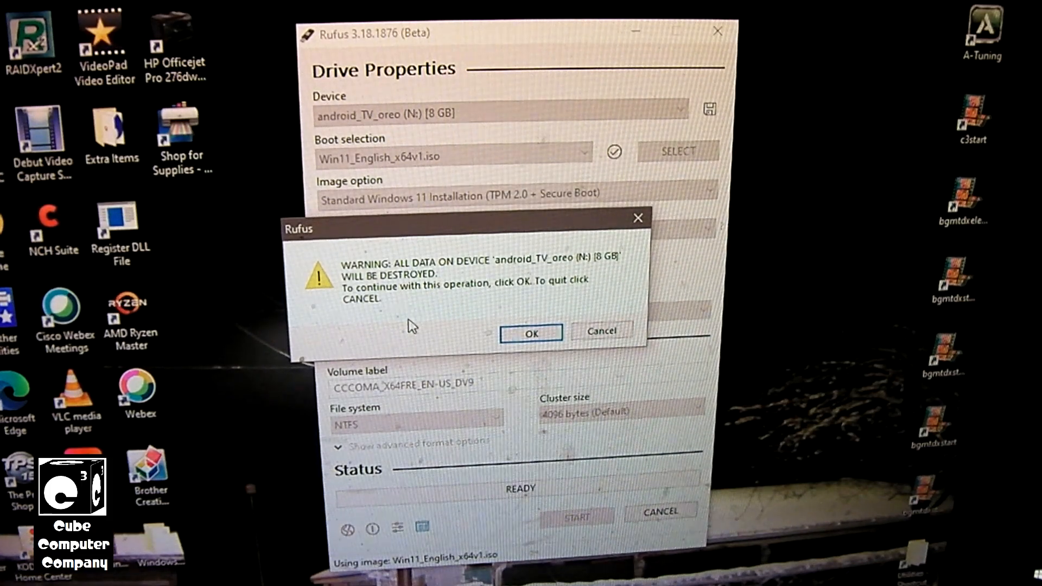
left_click(530, 332)
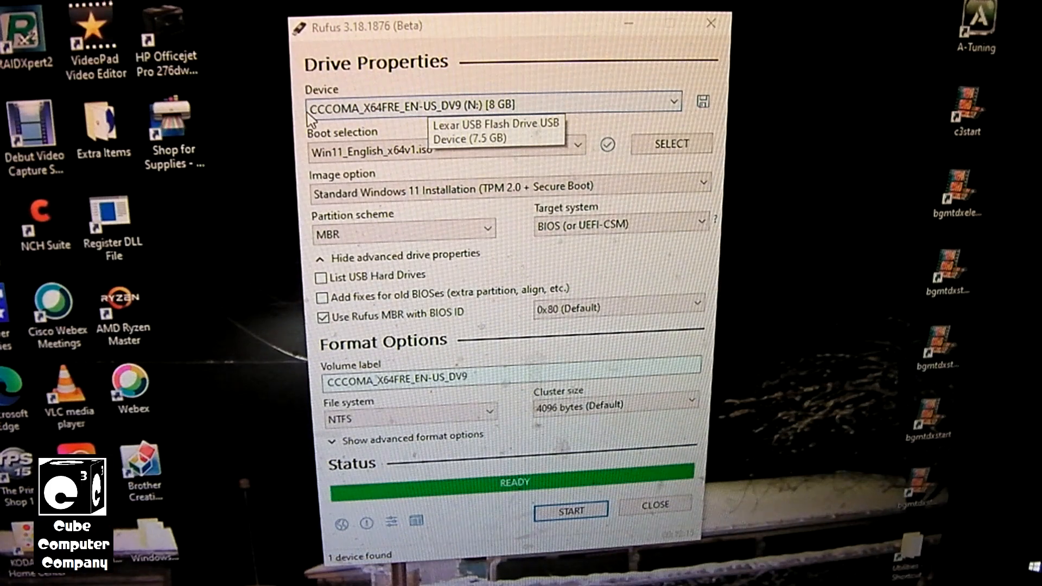
mouse_move(463, 120)
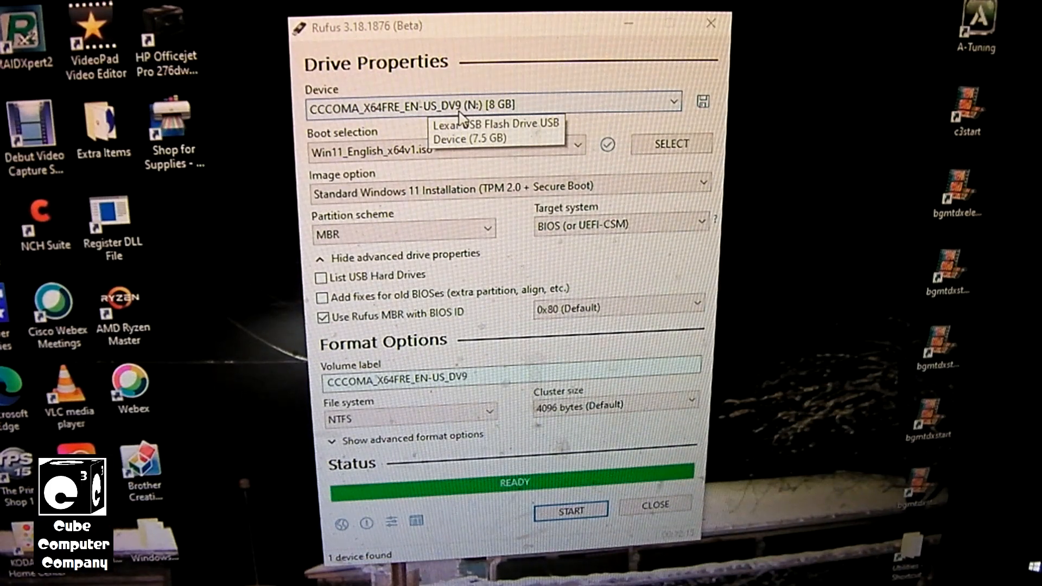